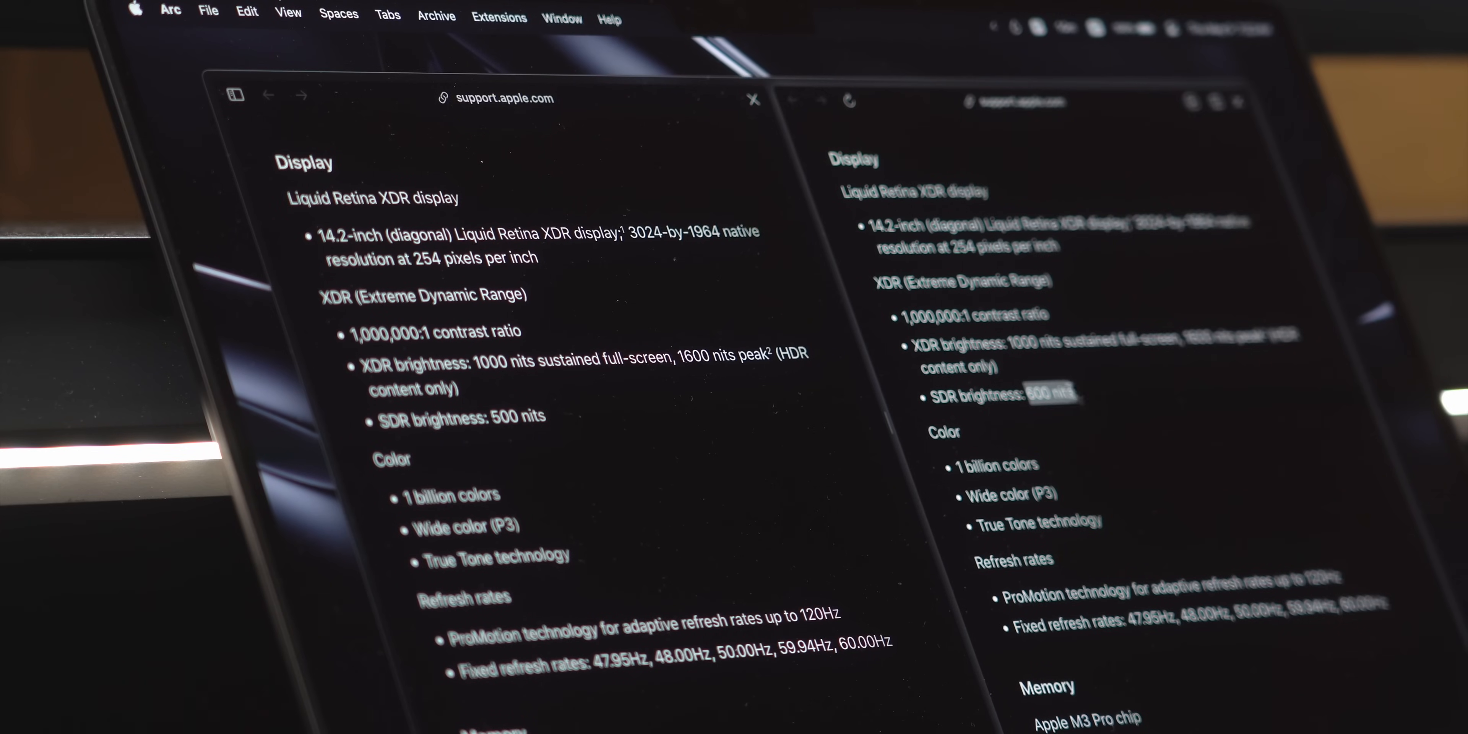
mouse_move(721, 404)
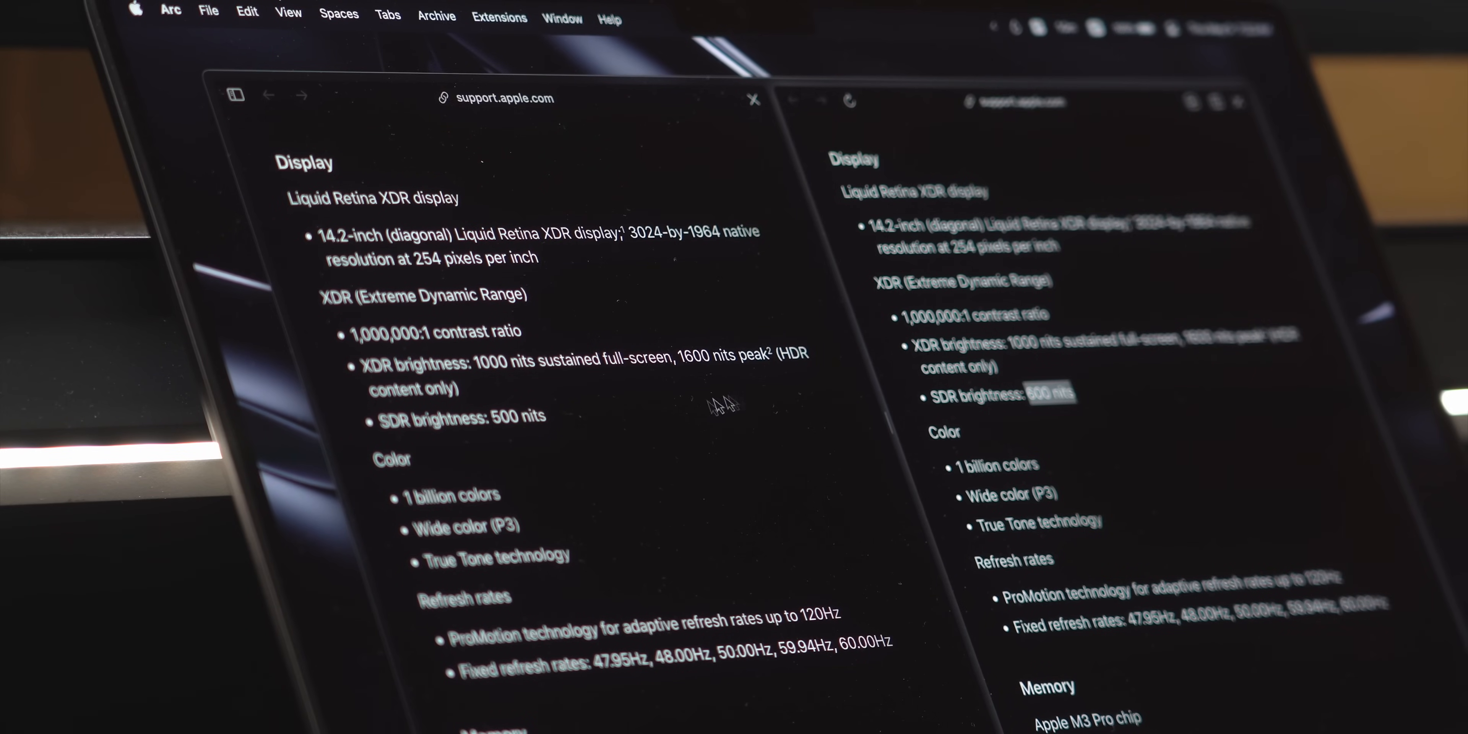
Step: Select the '500 nits' SDR brightness value in the left pane's Display specs
double_click(520, 416)
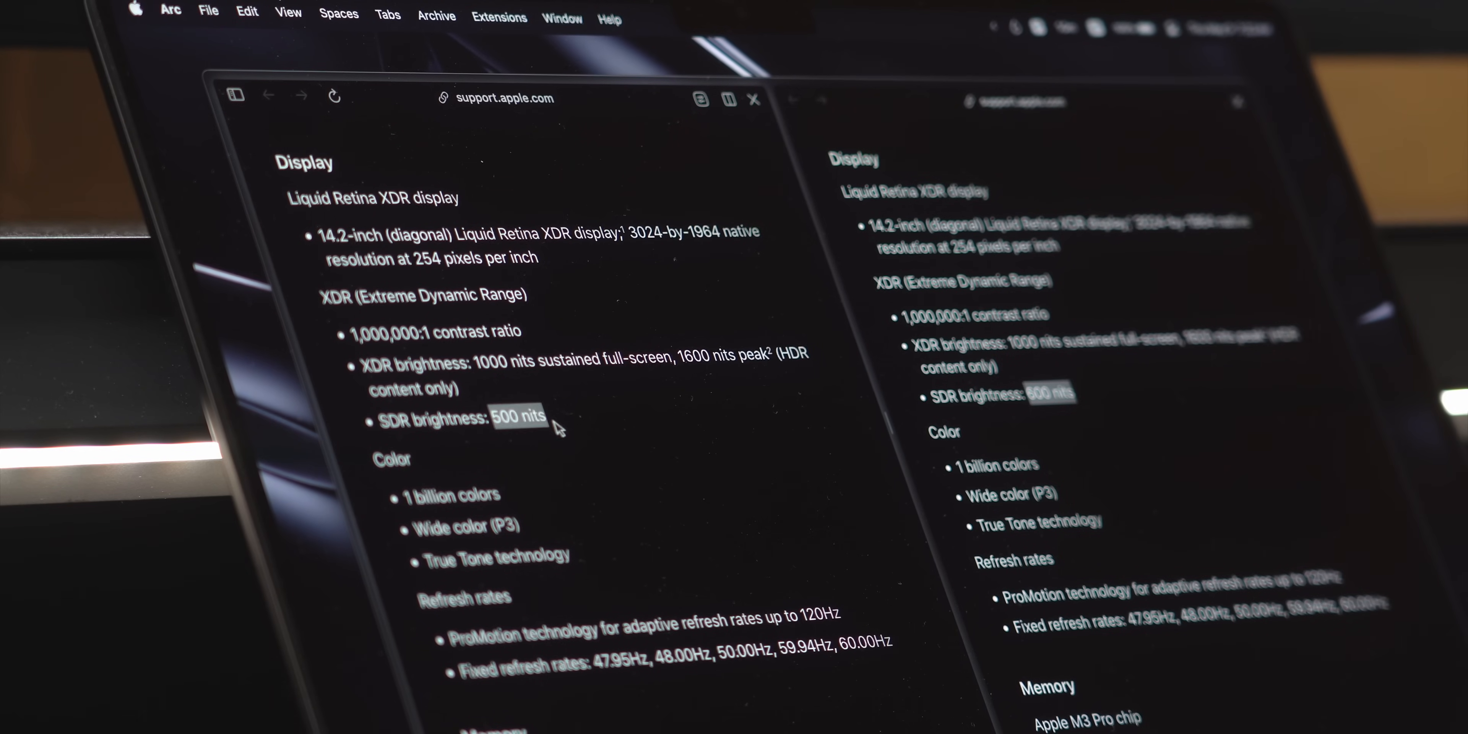